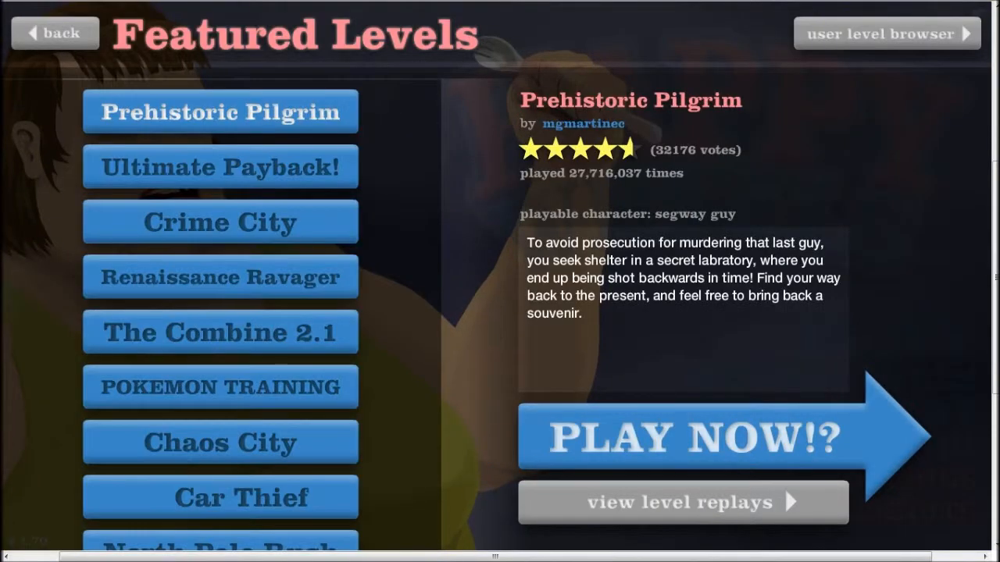
Step: Switch from the Featured Levels screen to the user level browser
left_click(56, 34)
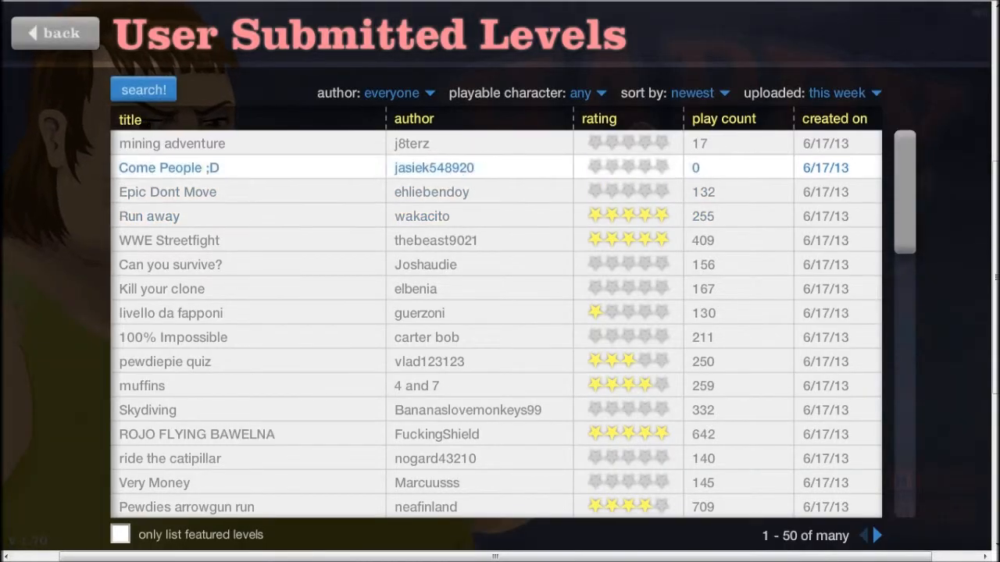
Step: Filter uploads to today, sort by play count, and expand the top level Terror Wasteland
left_click(844, 93)
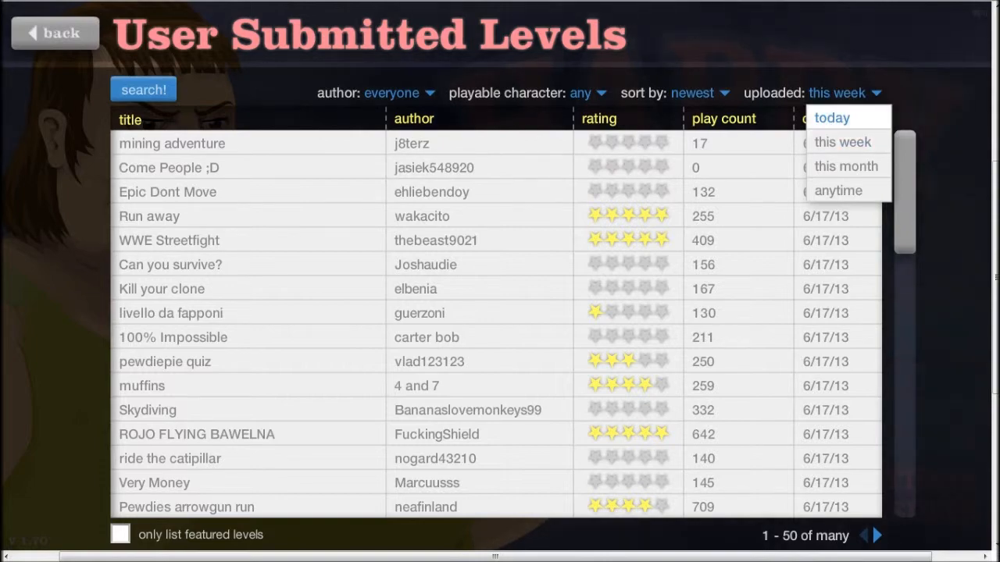
left_click(831, 117)
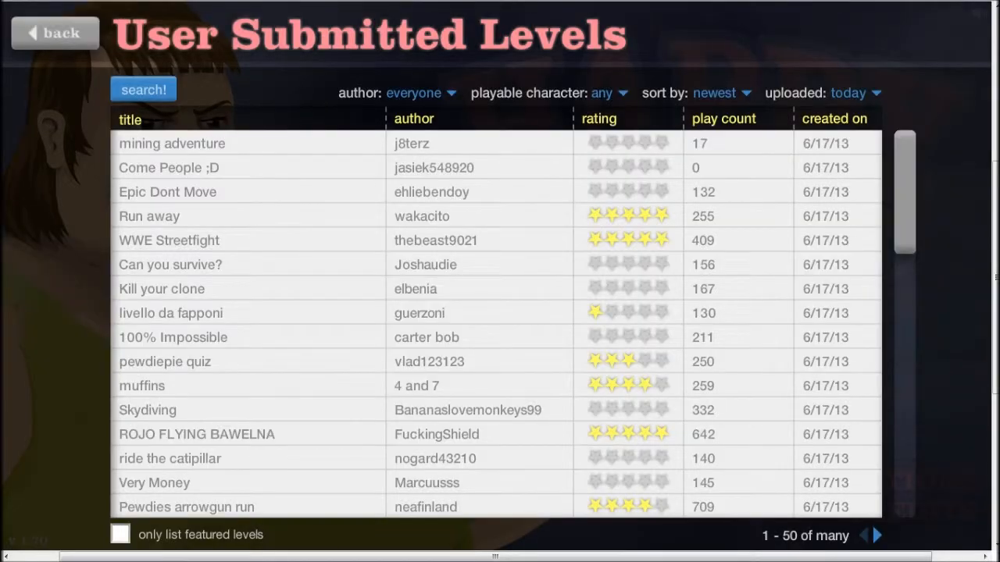
left_click(716, 93)
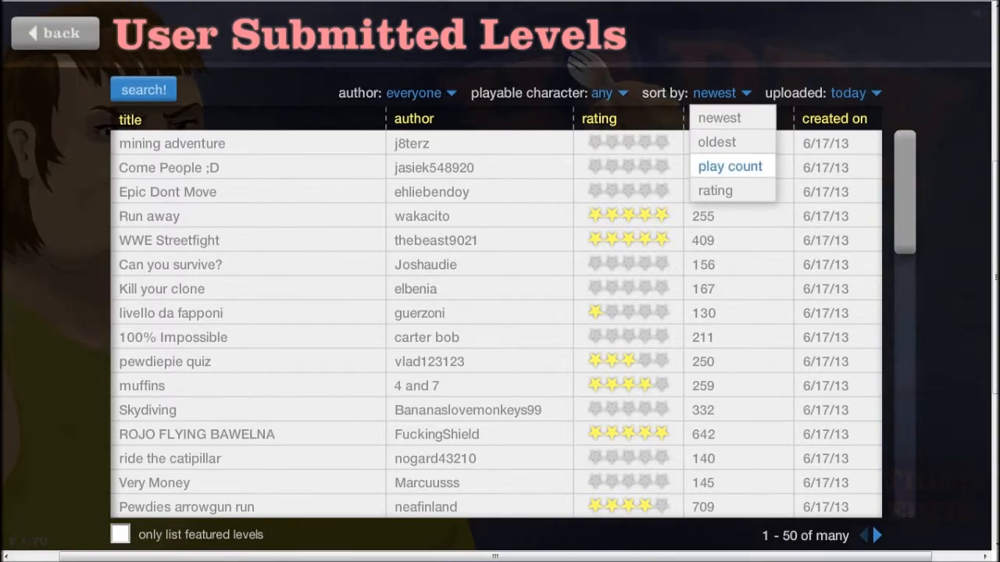
left_click(730, 166)
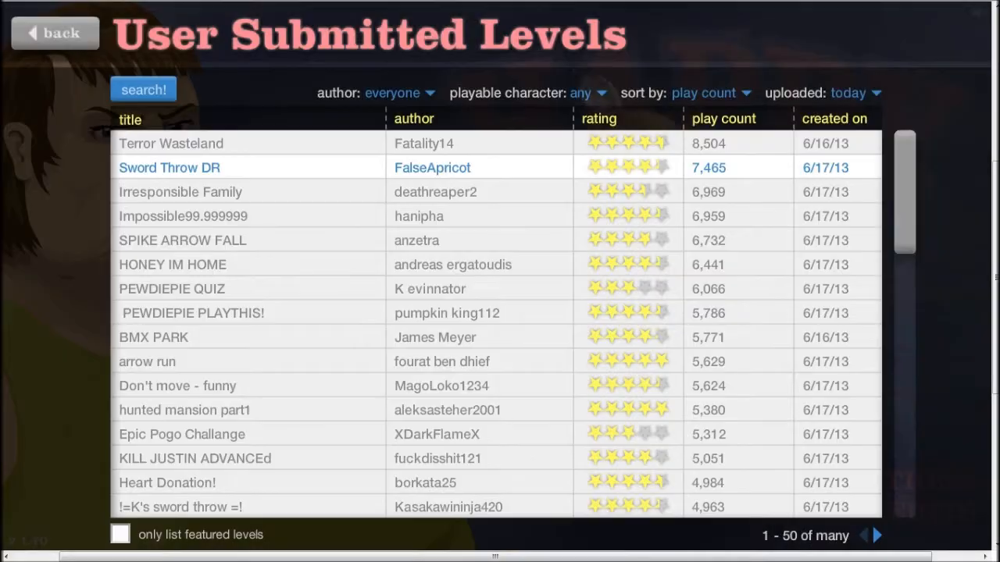
left_click(170, 143)
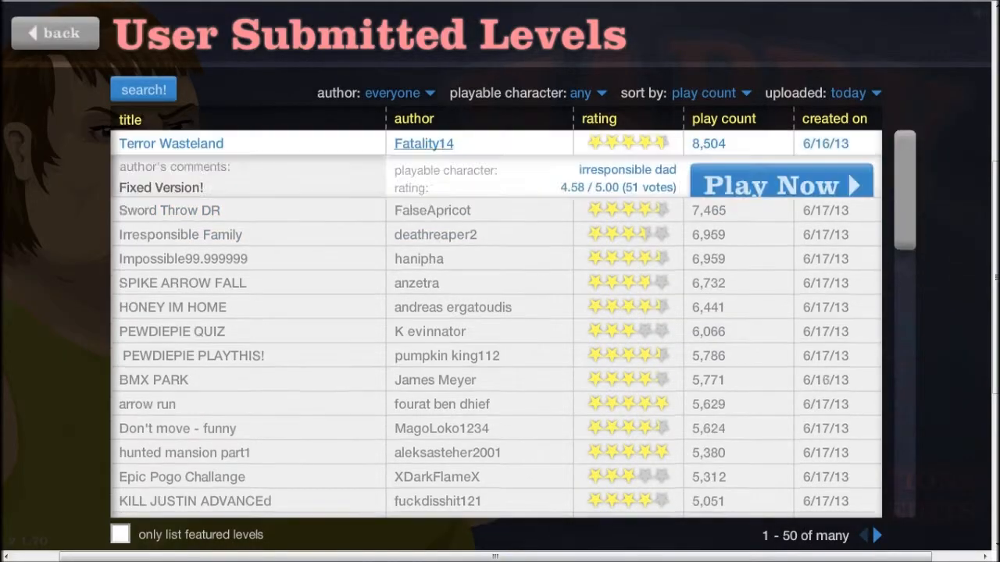
Step: Play Terror Wasteland through to the victory screen at 97.06 seconds
left_click(780, 185)
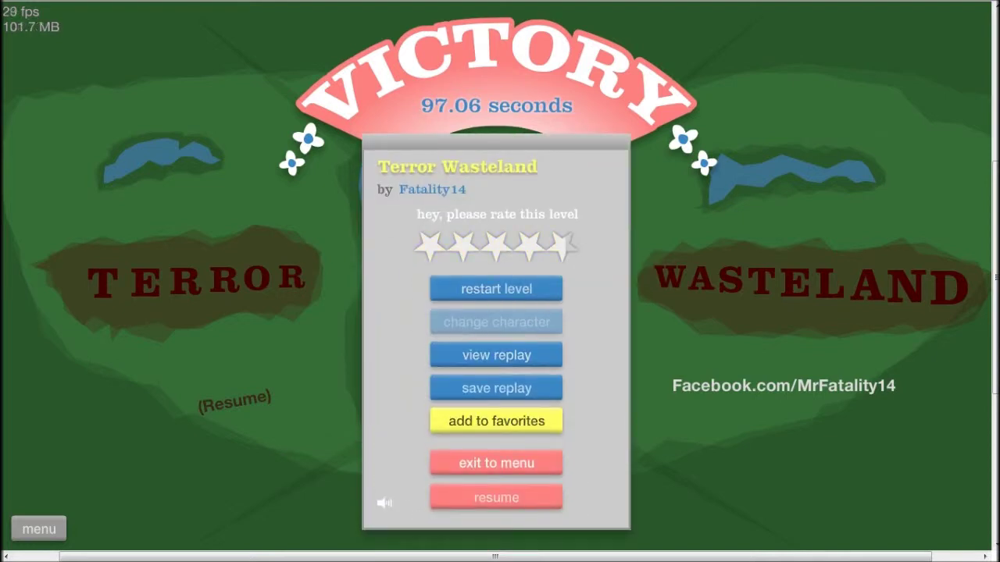
Step: Exit to the level list and start playing the second-ranked level Sword Throw DR
left_click(496, 462)
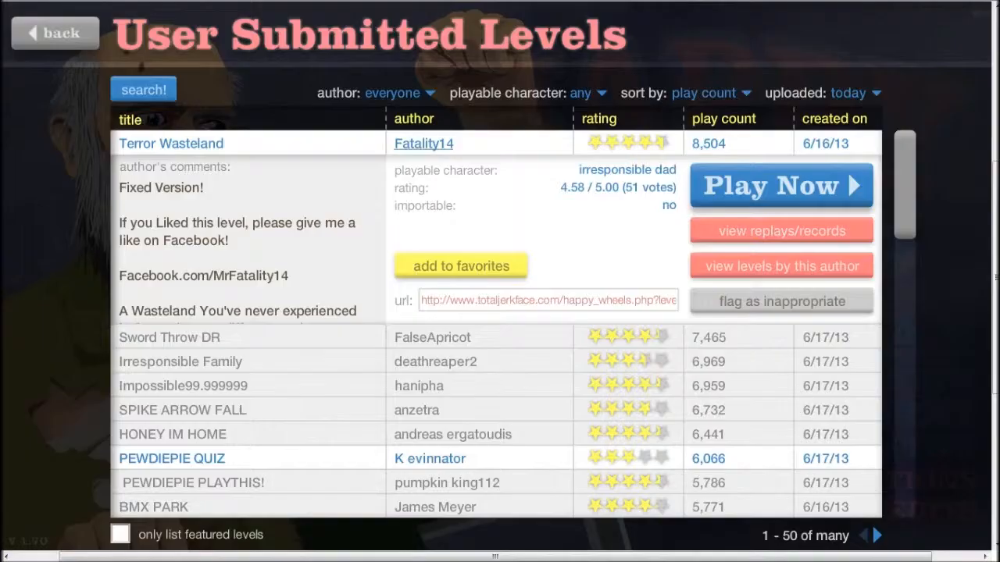
left_click(171, 143)
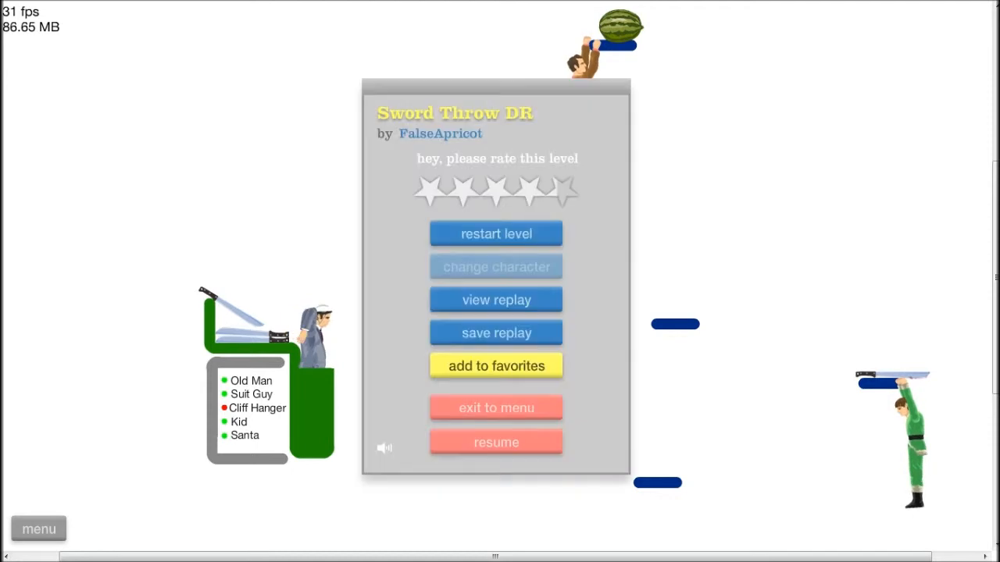
Step: Restart Sword Throw DR and play until three of five targets are marked red
left_click(496, 441)
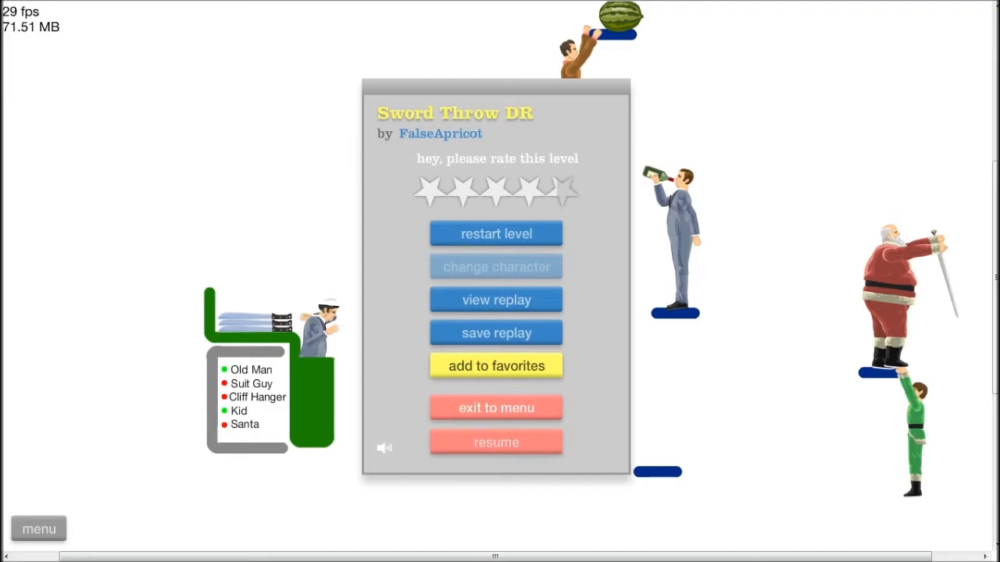
Step: Leave Sword Throw DR, briefly try Irresponsible Family, and exit back to the level list
left_click(496, 407)
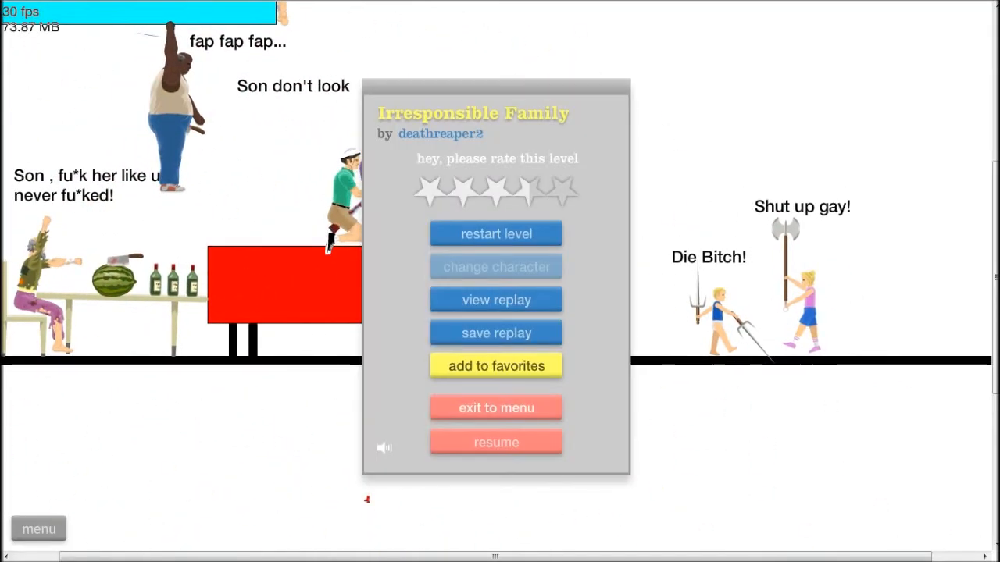
left_click(495, 407)
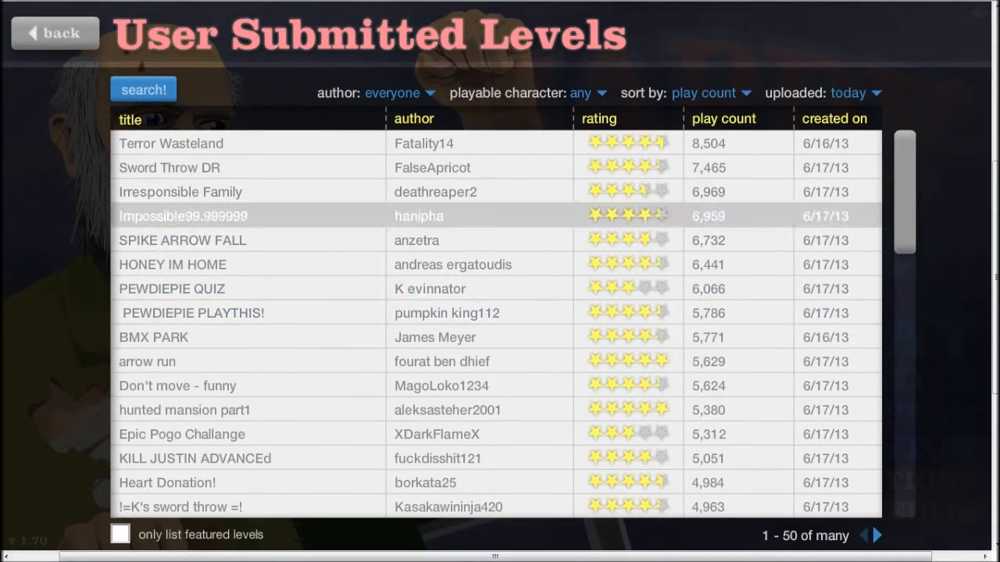
Step: Start the fourth-ranked level Impossible99.999999 and restart it after a failed run
left_click(183, 216)
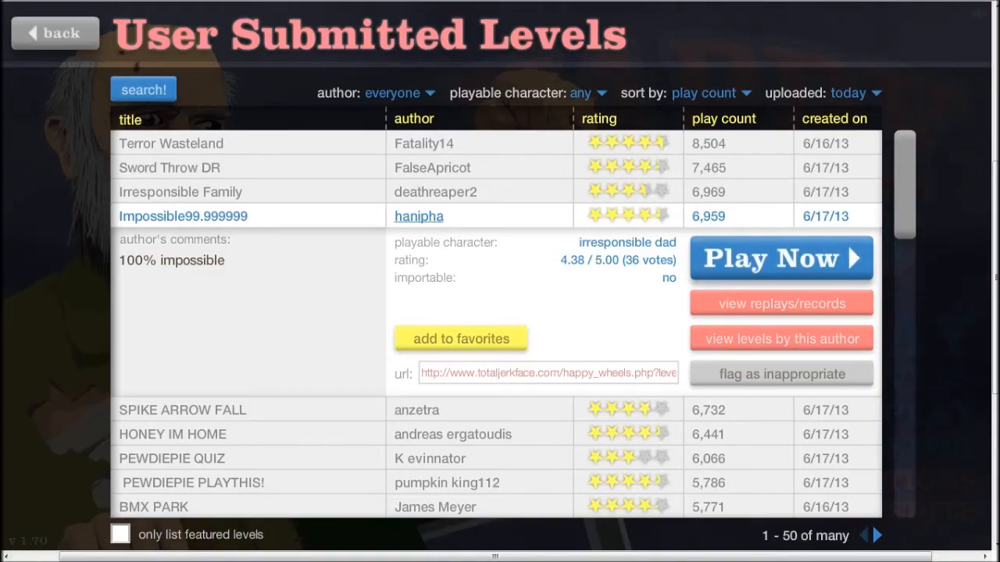
left_click(780, 258)
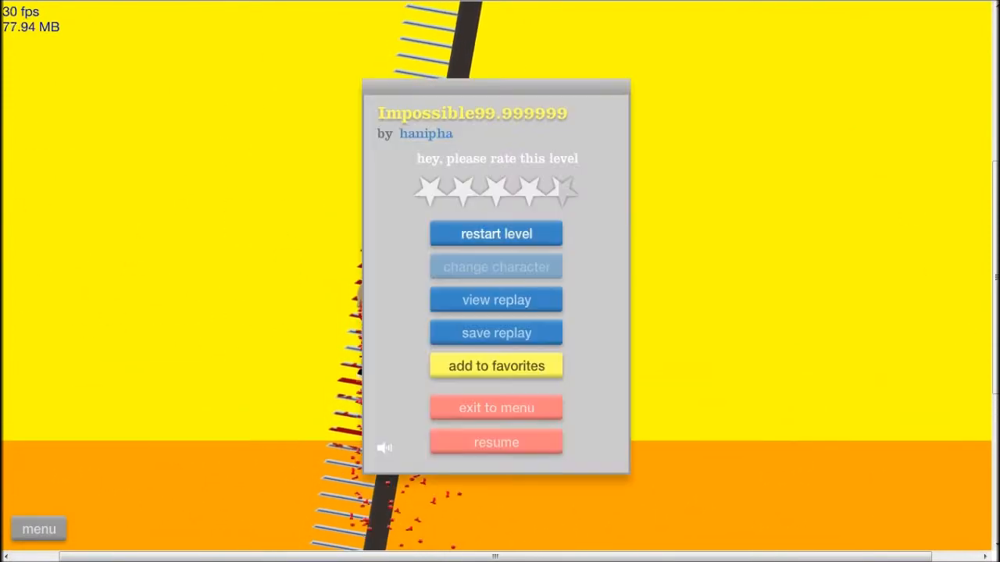
mouse_move(481, 266)
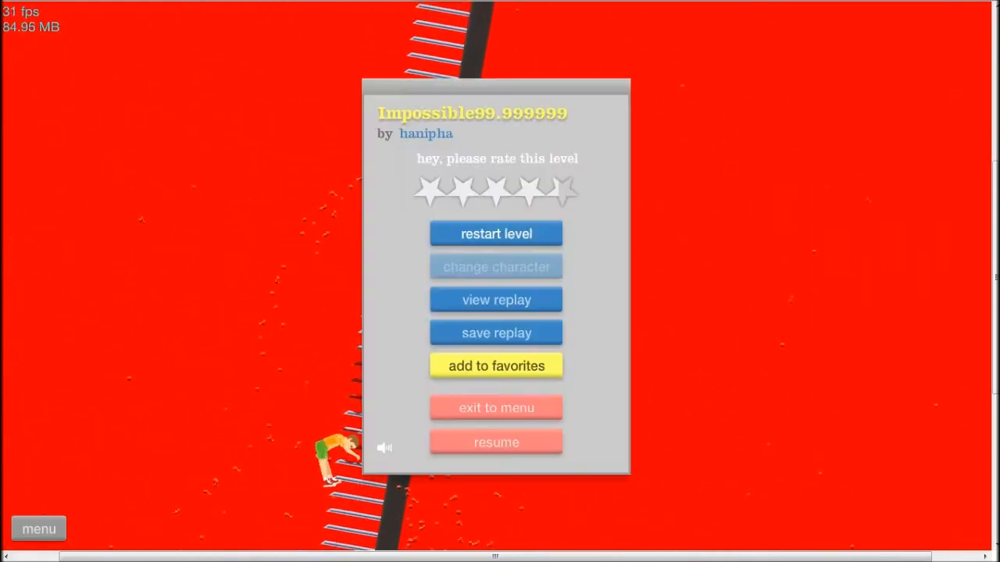
left_click(496, 233)
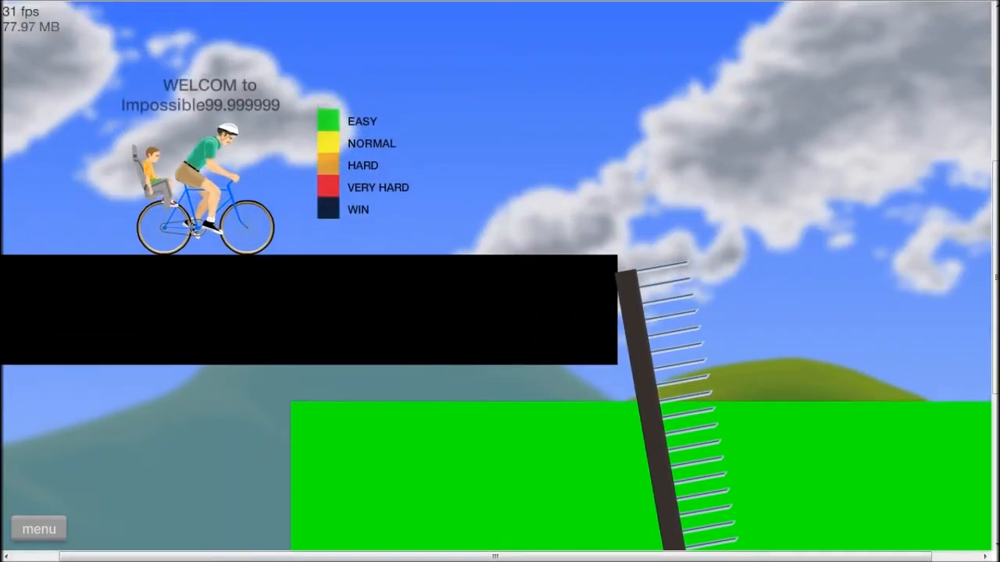